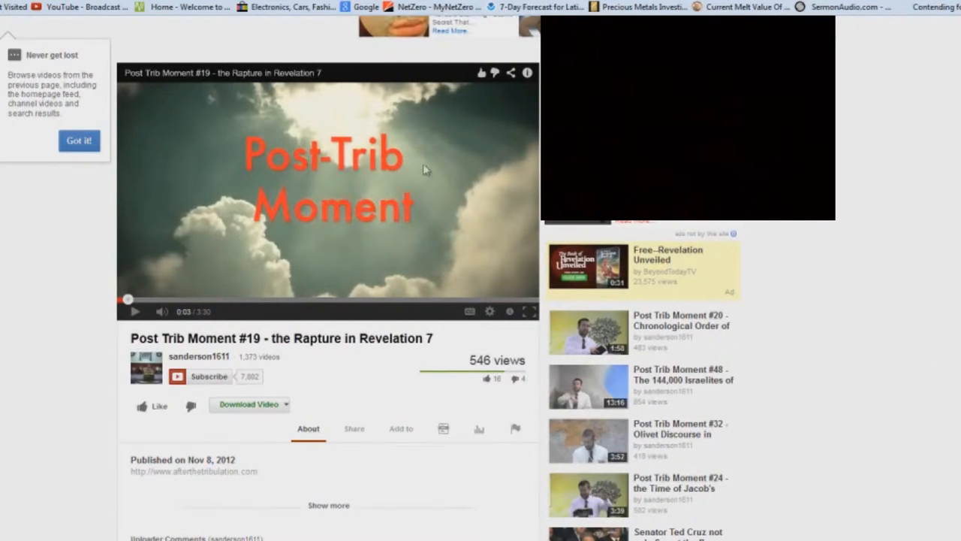
mouse_move(279, 177)
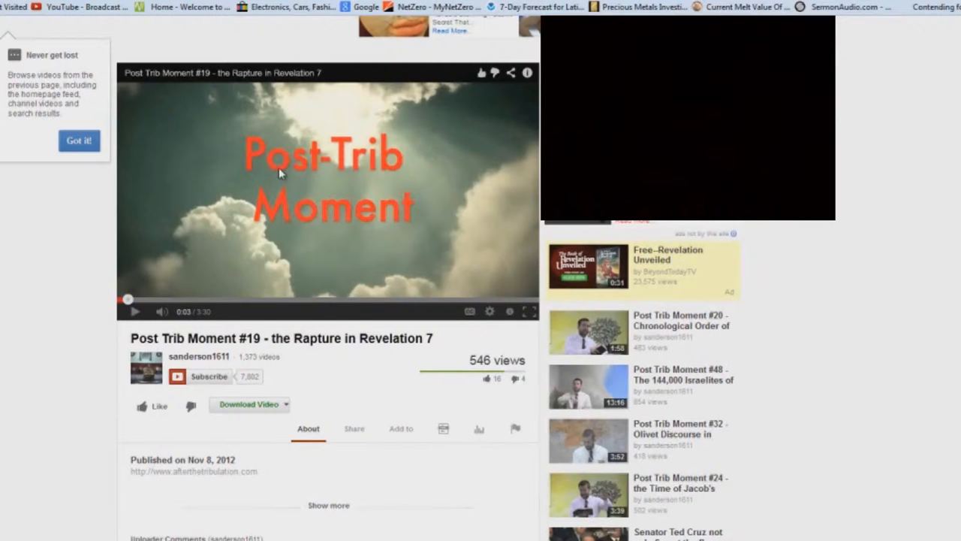
mouse_move(284, 162)
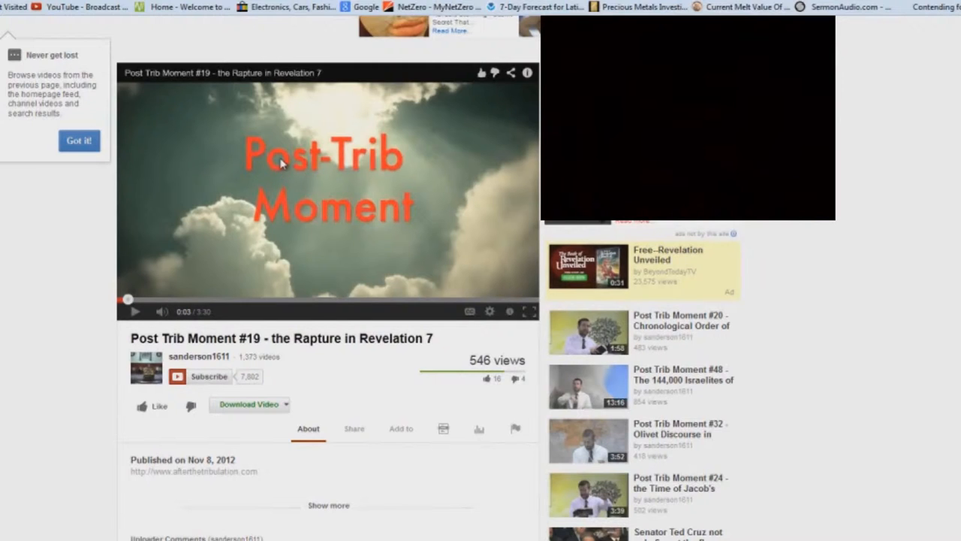
mouse_move(277, 168)
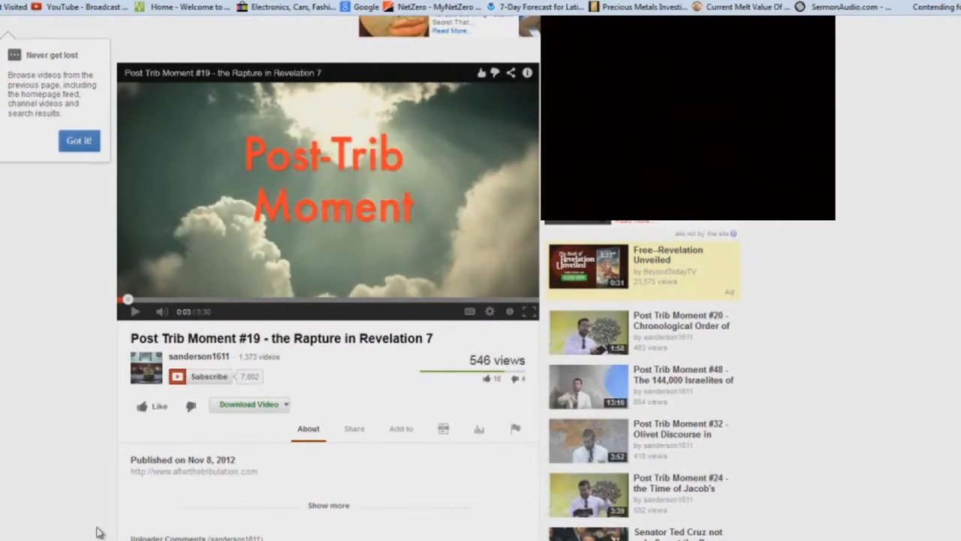
- Scroll to Uploader Comments and highlight the washed-their-robes passage in the first comment
scroll(down, 3)
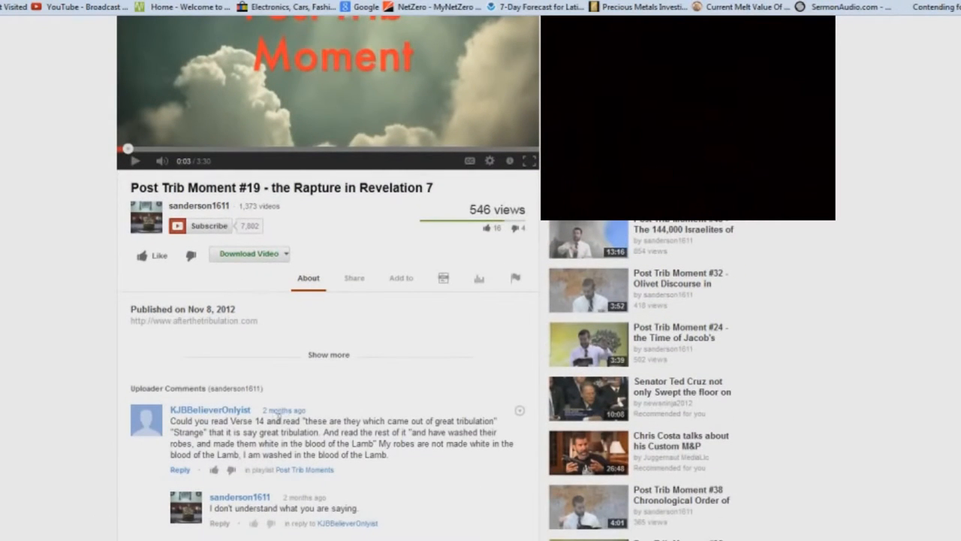
mouse_move(515, 430)
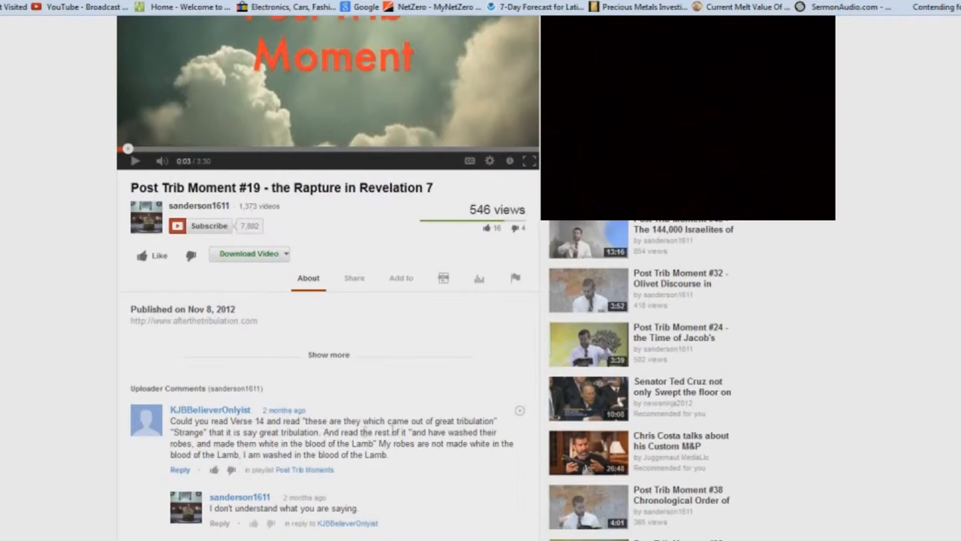
drag(390, 432, 192, 443)
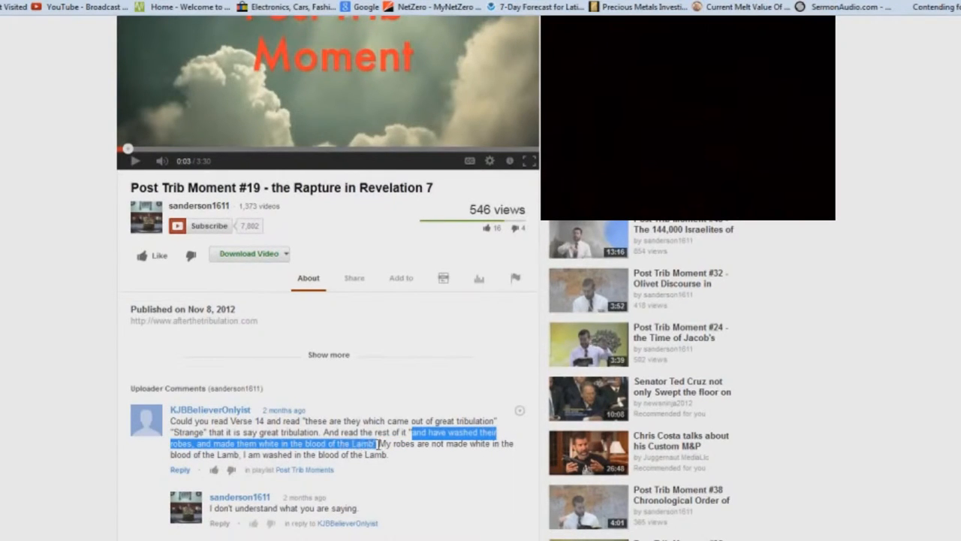
drag(383, 443, 488, 443)
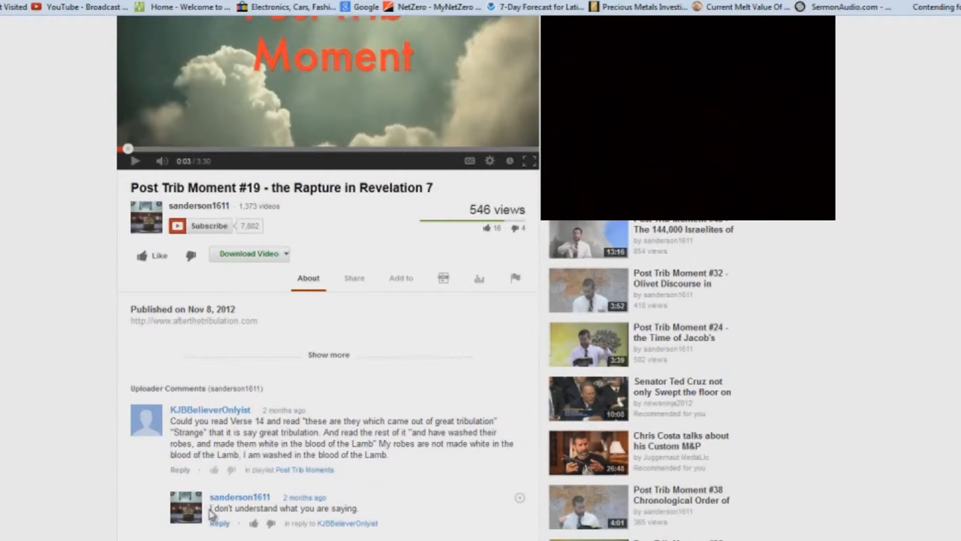
mouse_move(368, 510)
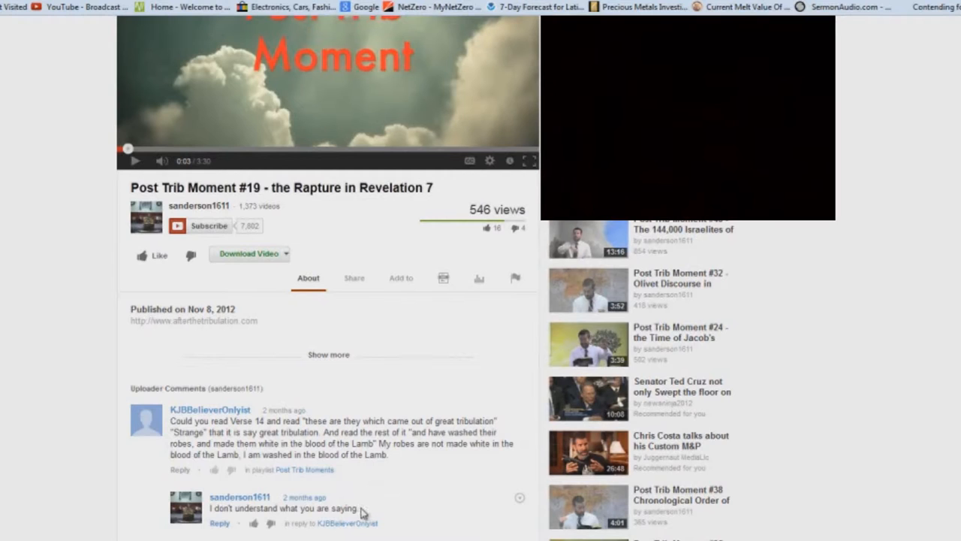
- Highlight the uploader's whole reply "I don't understand what you are saying." and continue down
triple_click(283, 508)
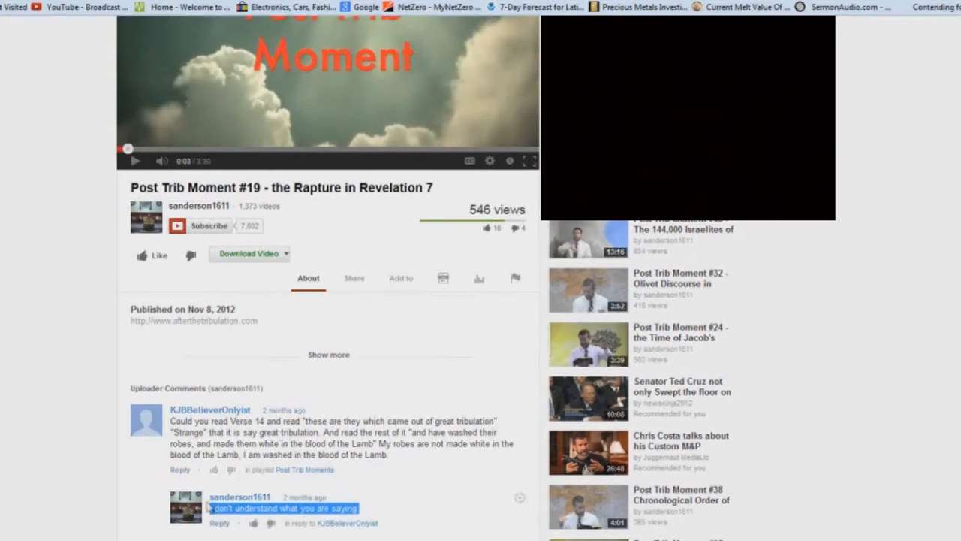
mouse_move(394, 507)
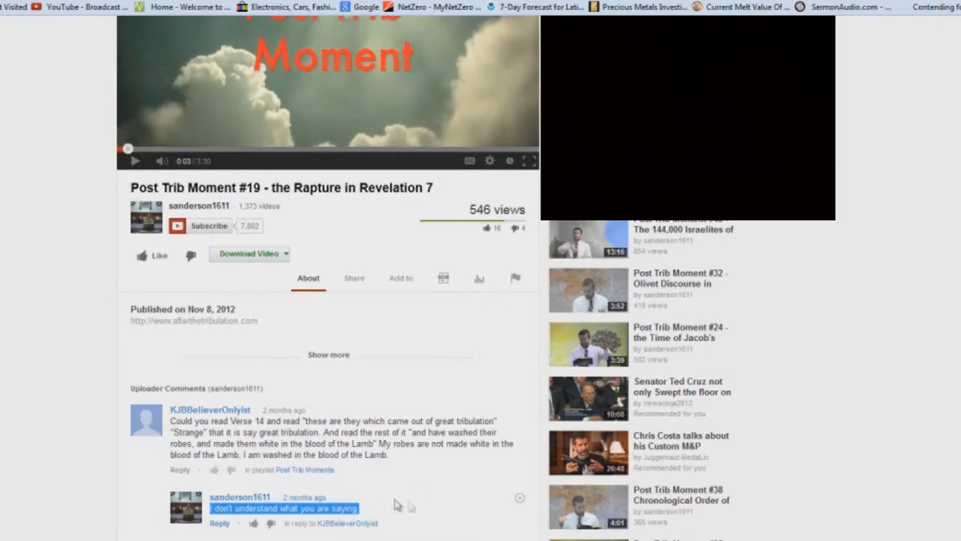
scroll(down, 3)
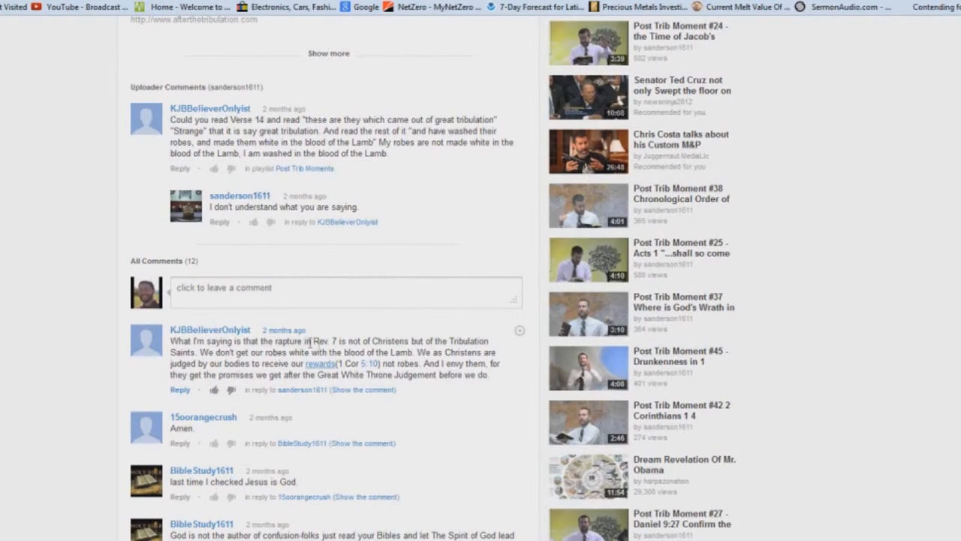
mouse_move(377, 341)
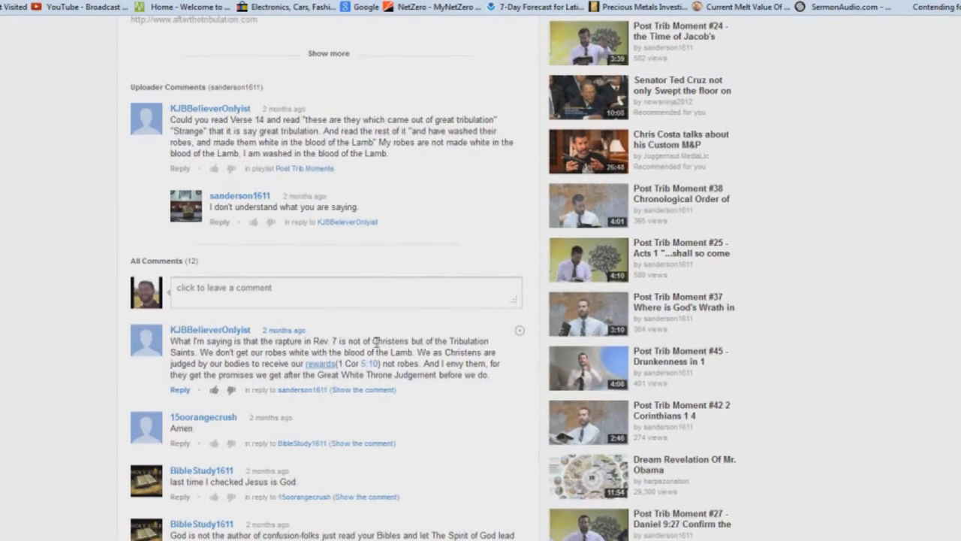
- Select words in the viewer's comment that Revelation 7's raptured are Tribulation Saints
double_click(394, 341)
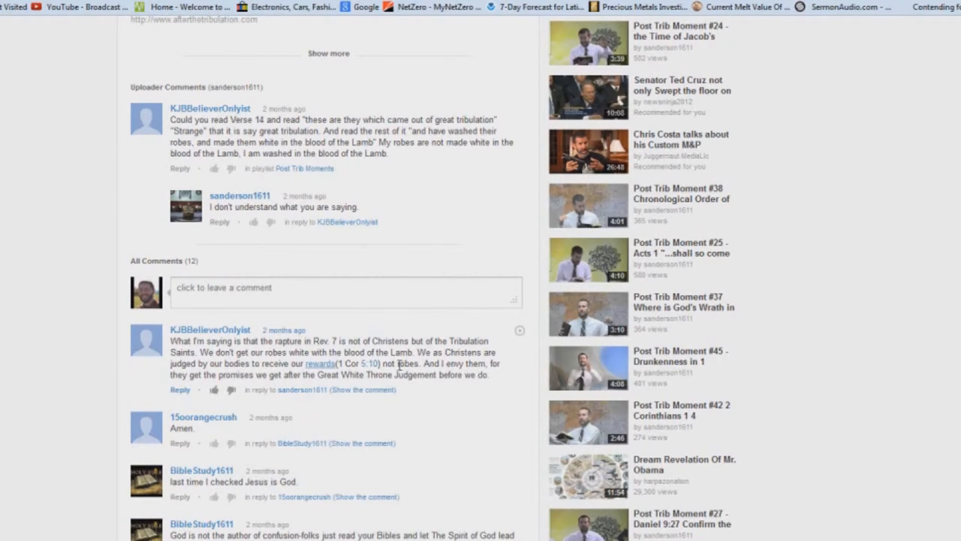
double_click(405, 364)
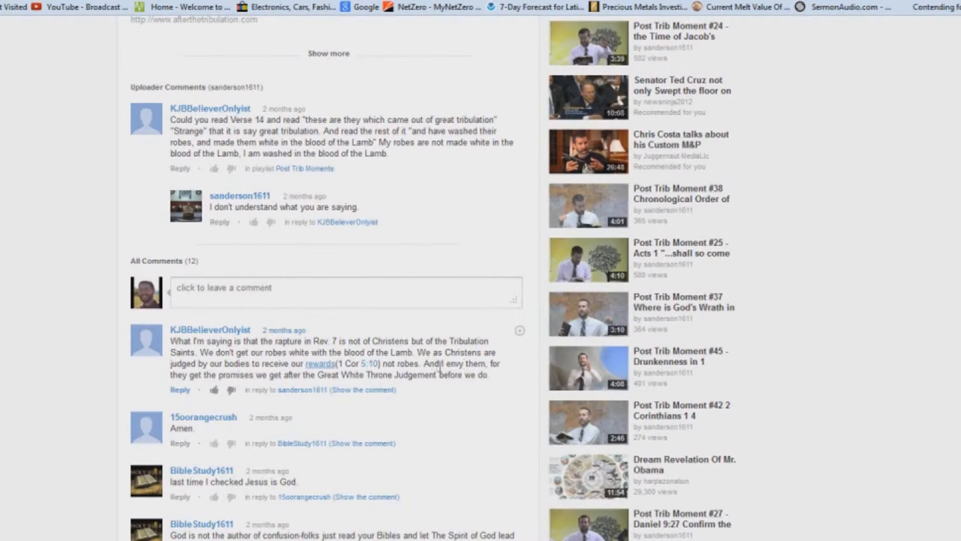
mouse_move(489, 381)
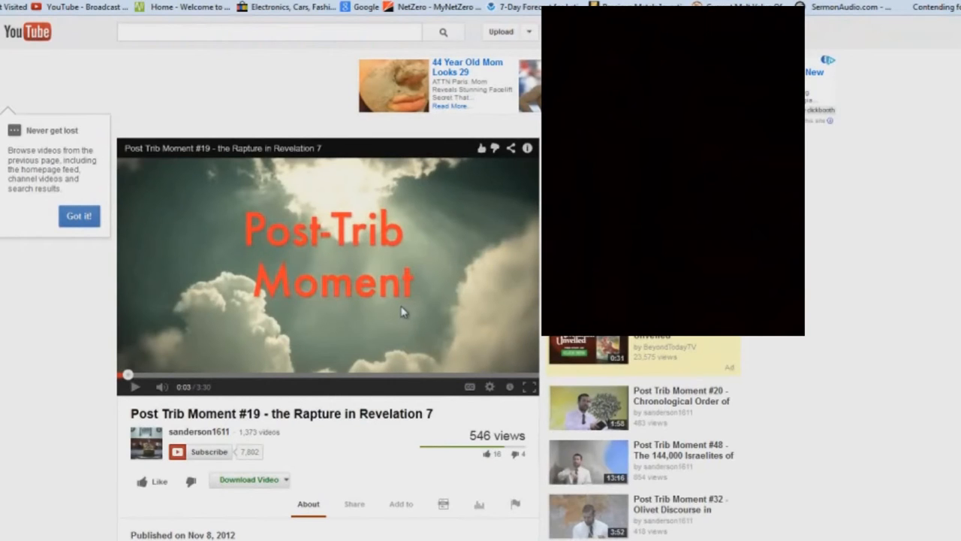
mouse_move(278, 280)
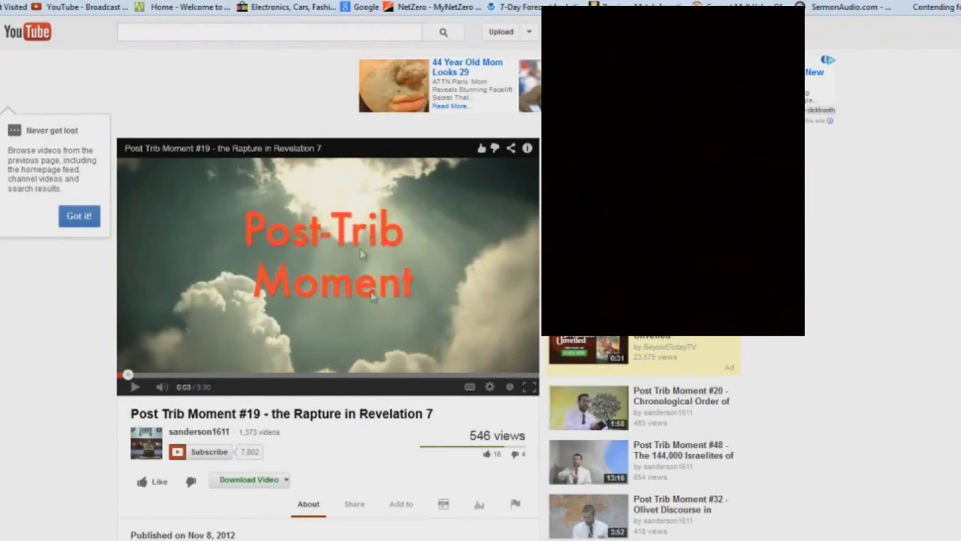
mouse_move(412, 367)
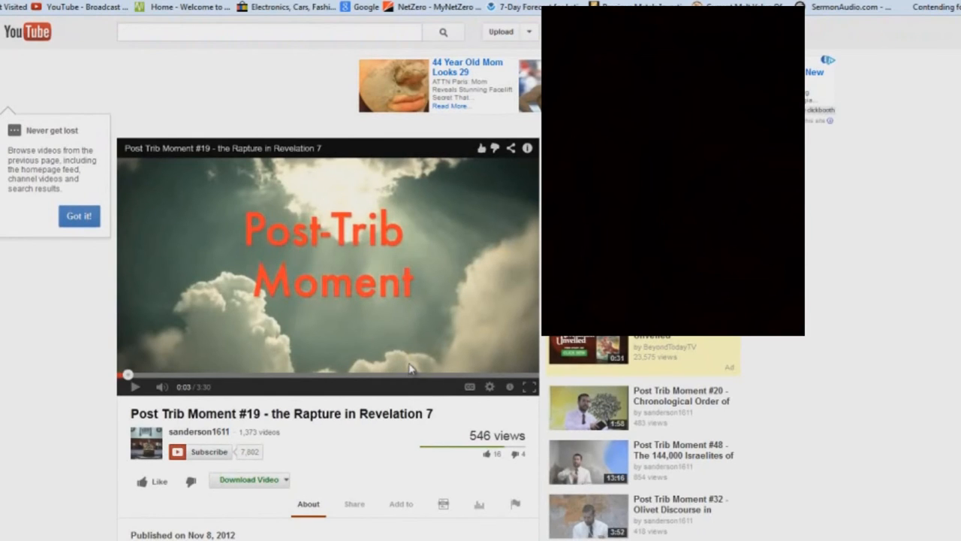
mouse_move(396, 388)
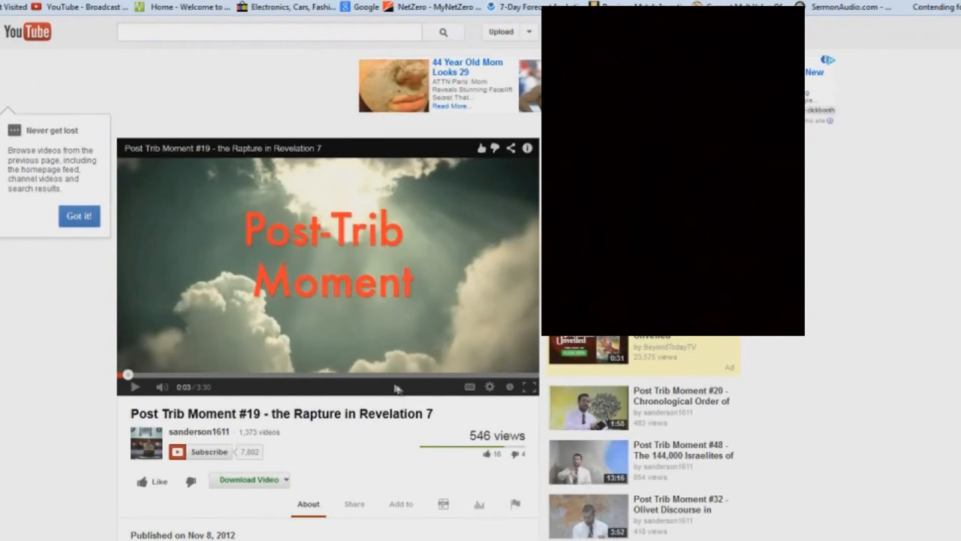
mouse_move(392, 384)
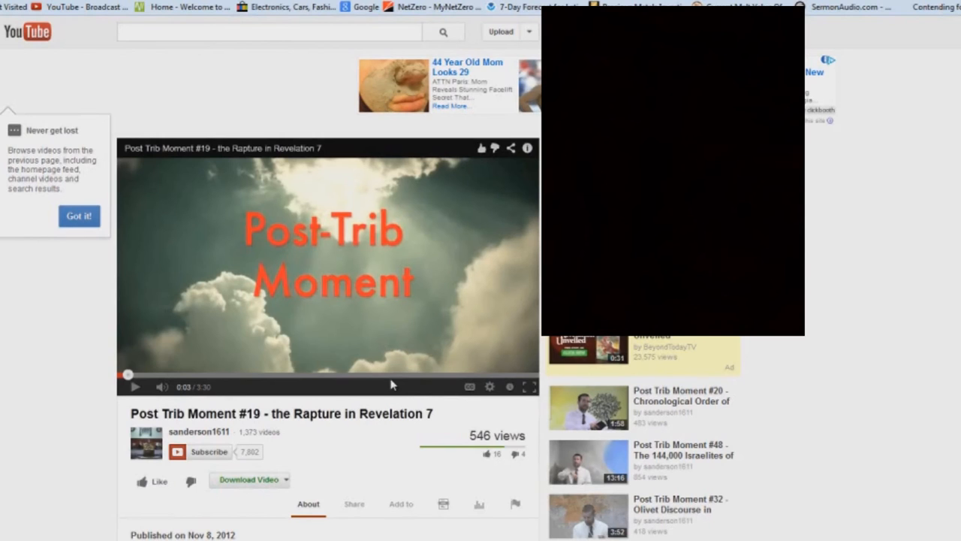
mouse_move(178, 380)
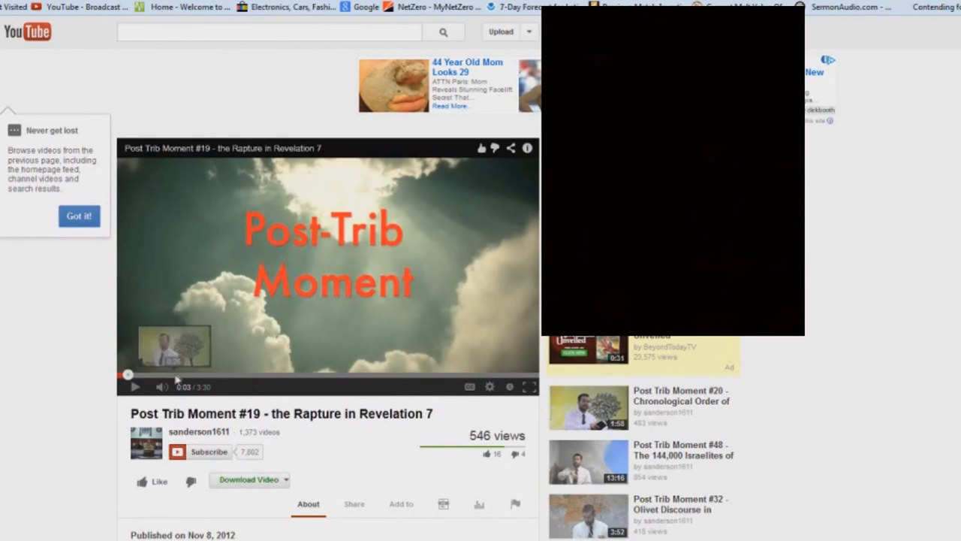